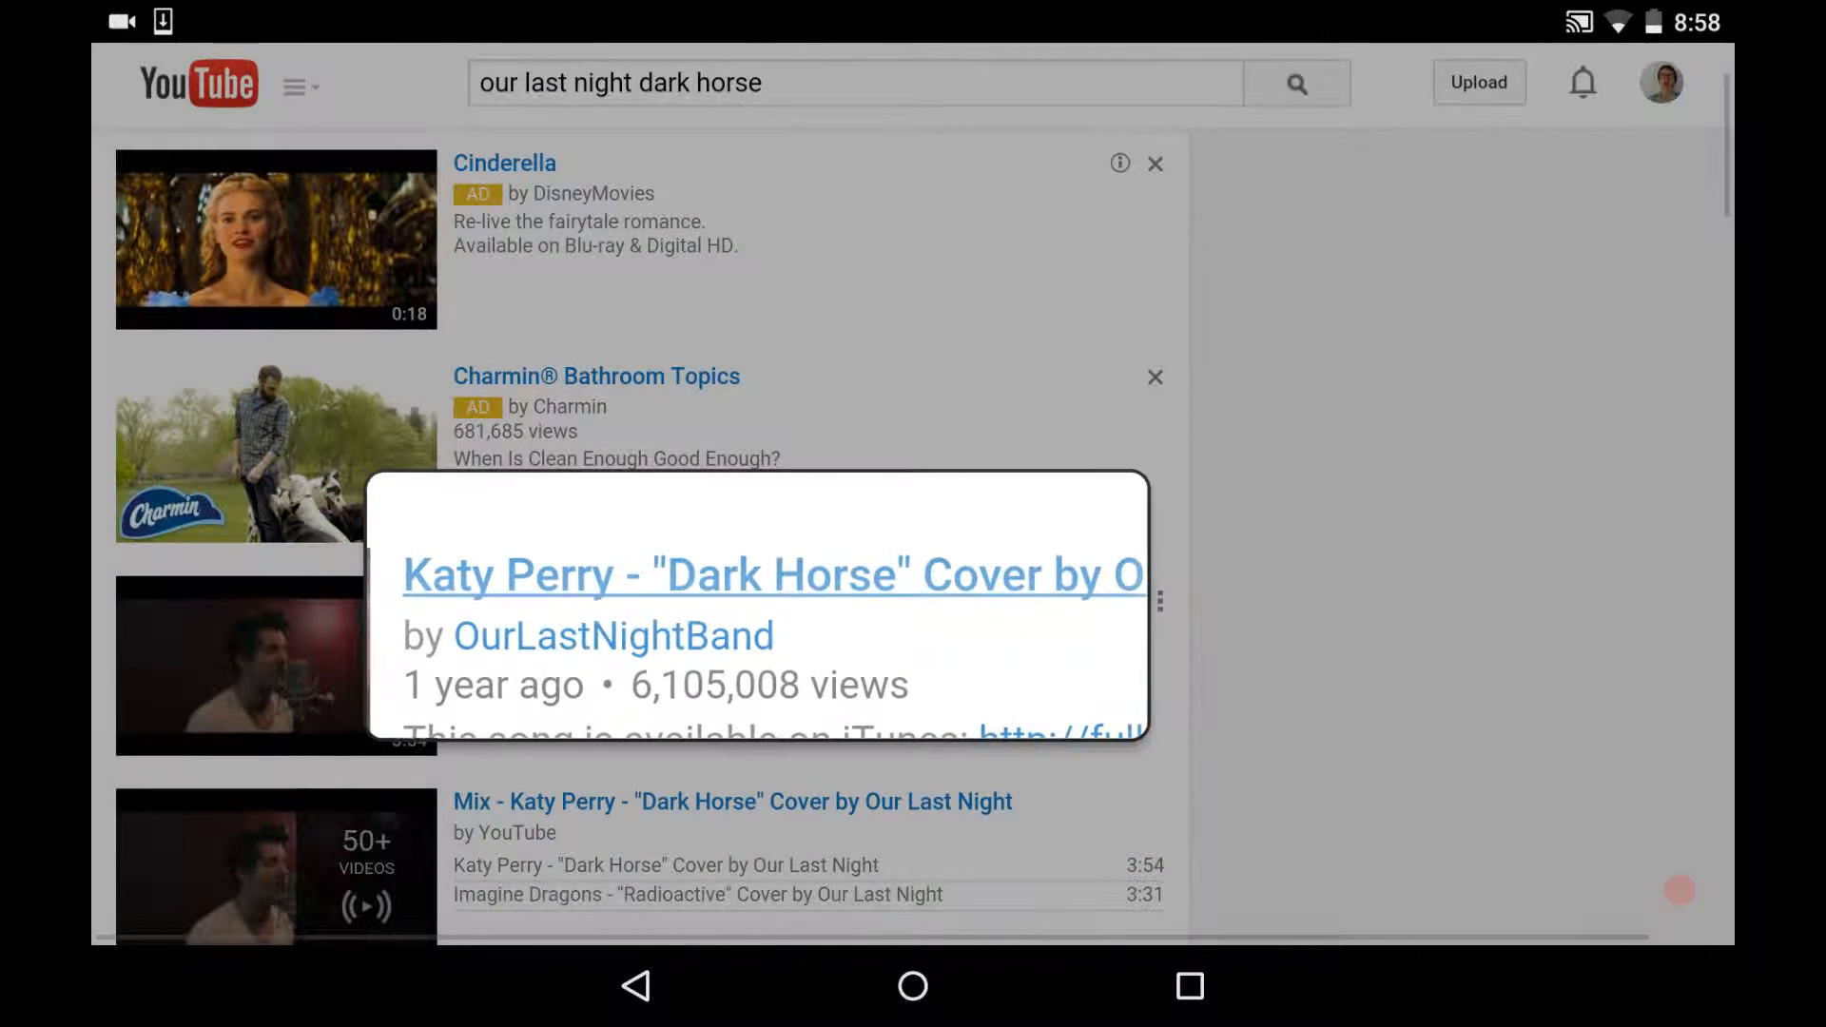
Open Our Last Night's Katy Perry 'Dark Horse' cover from the YouTube search results.
click(761, 574)
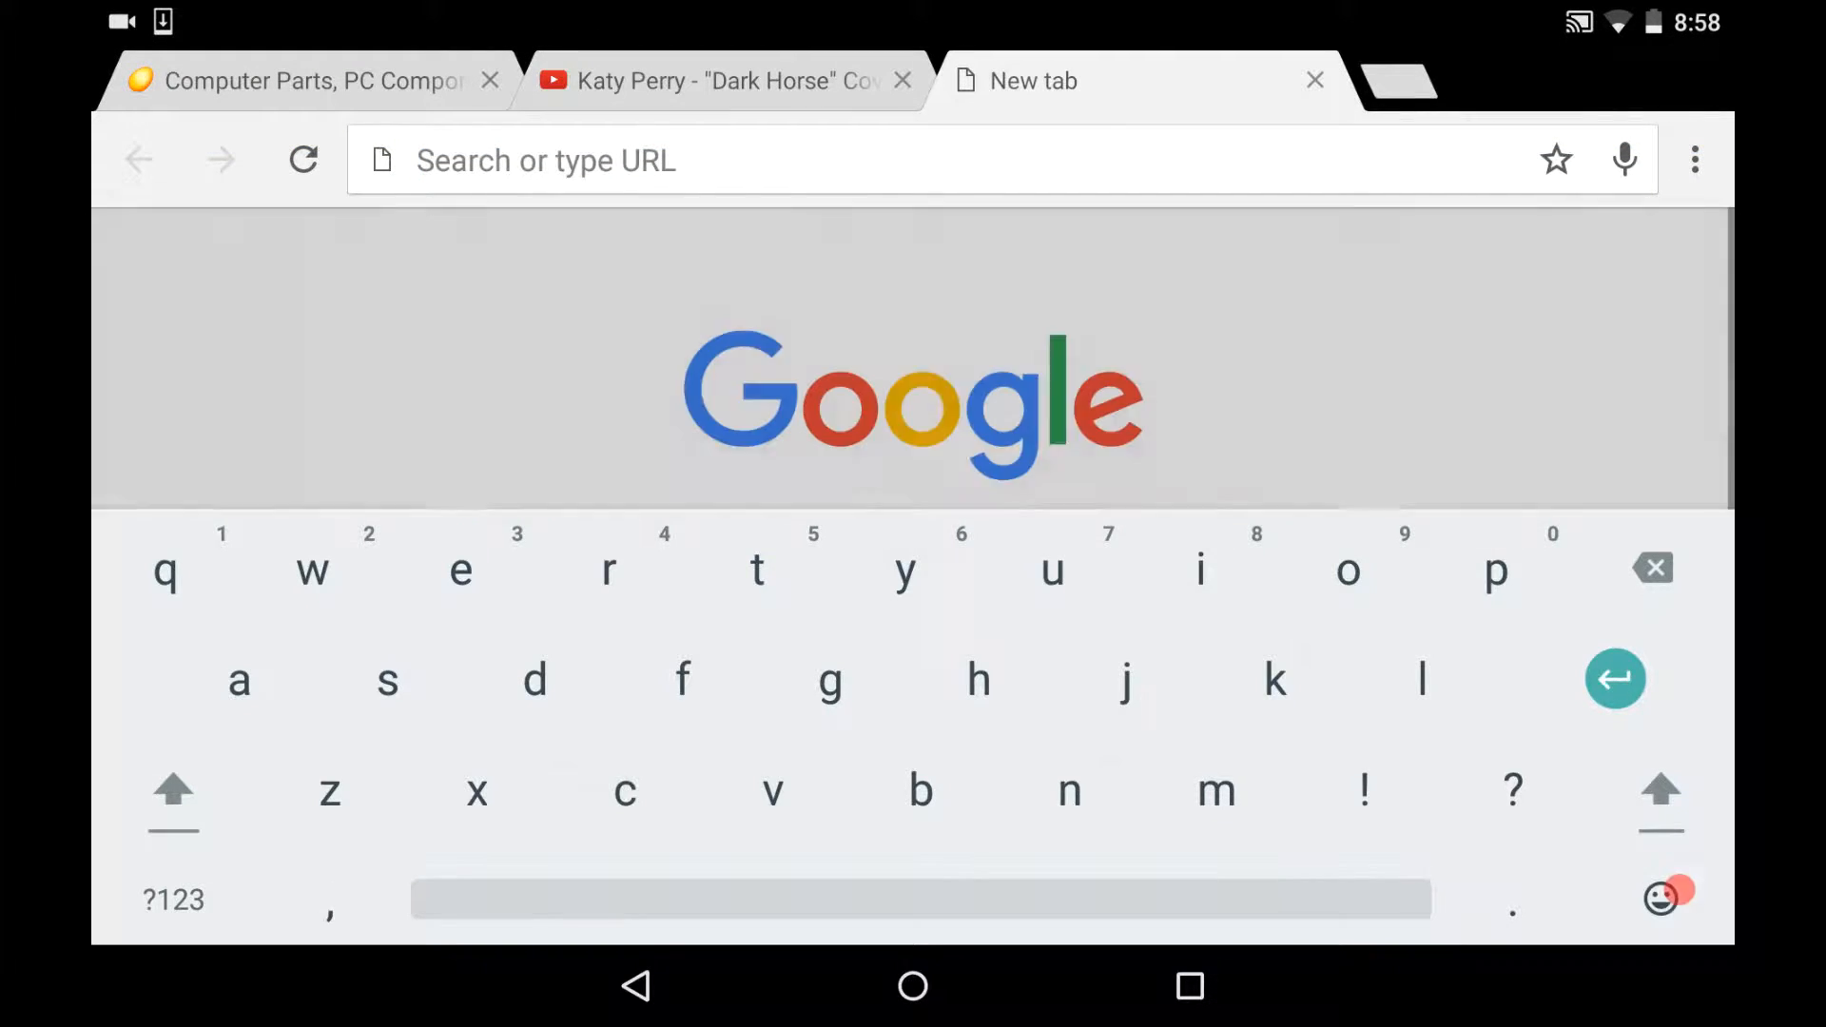
Load youtube-mp3.org, the YouTube to mp3 Converter, via the address-bar suggestion.
click(573, 160)
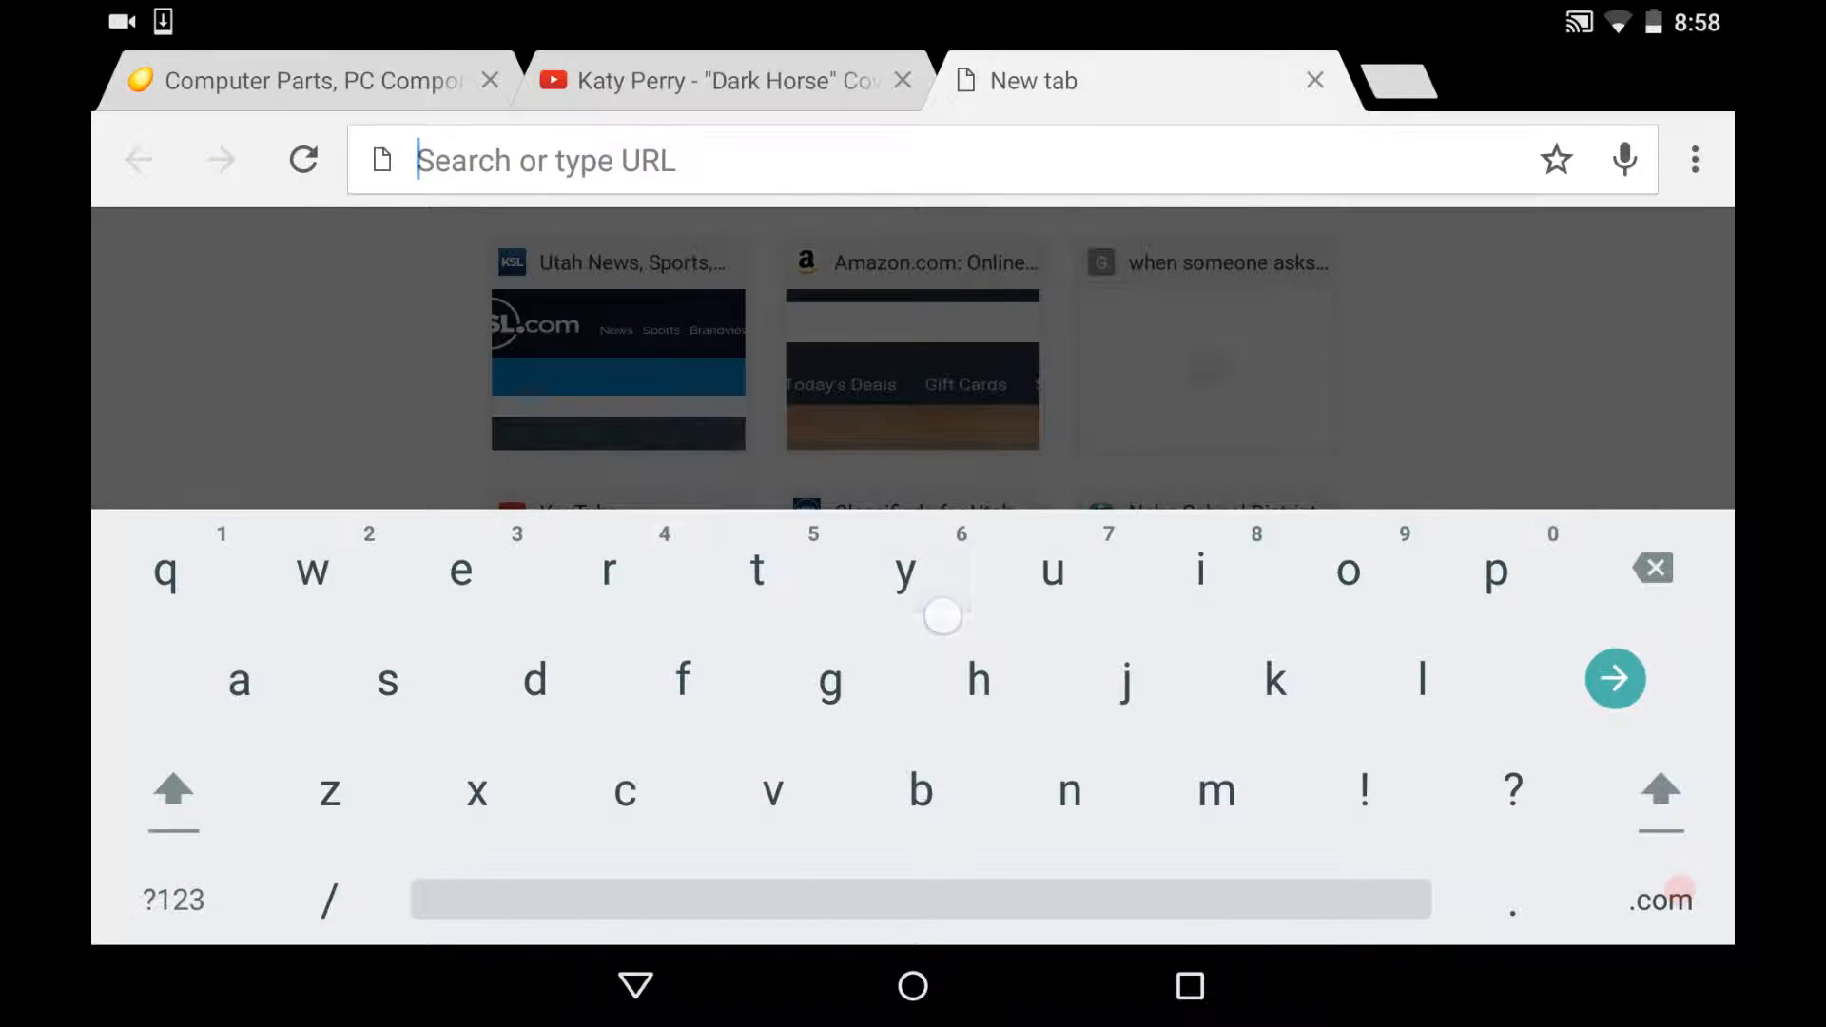
text(youtube.com)
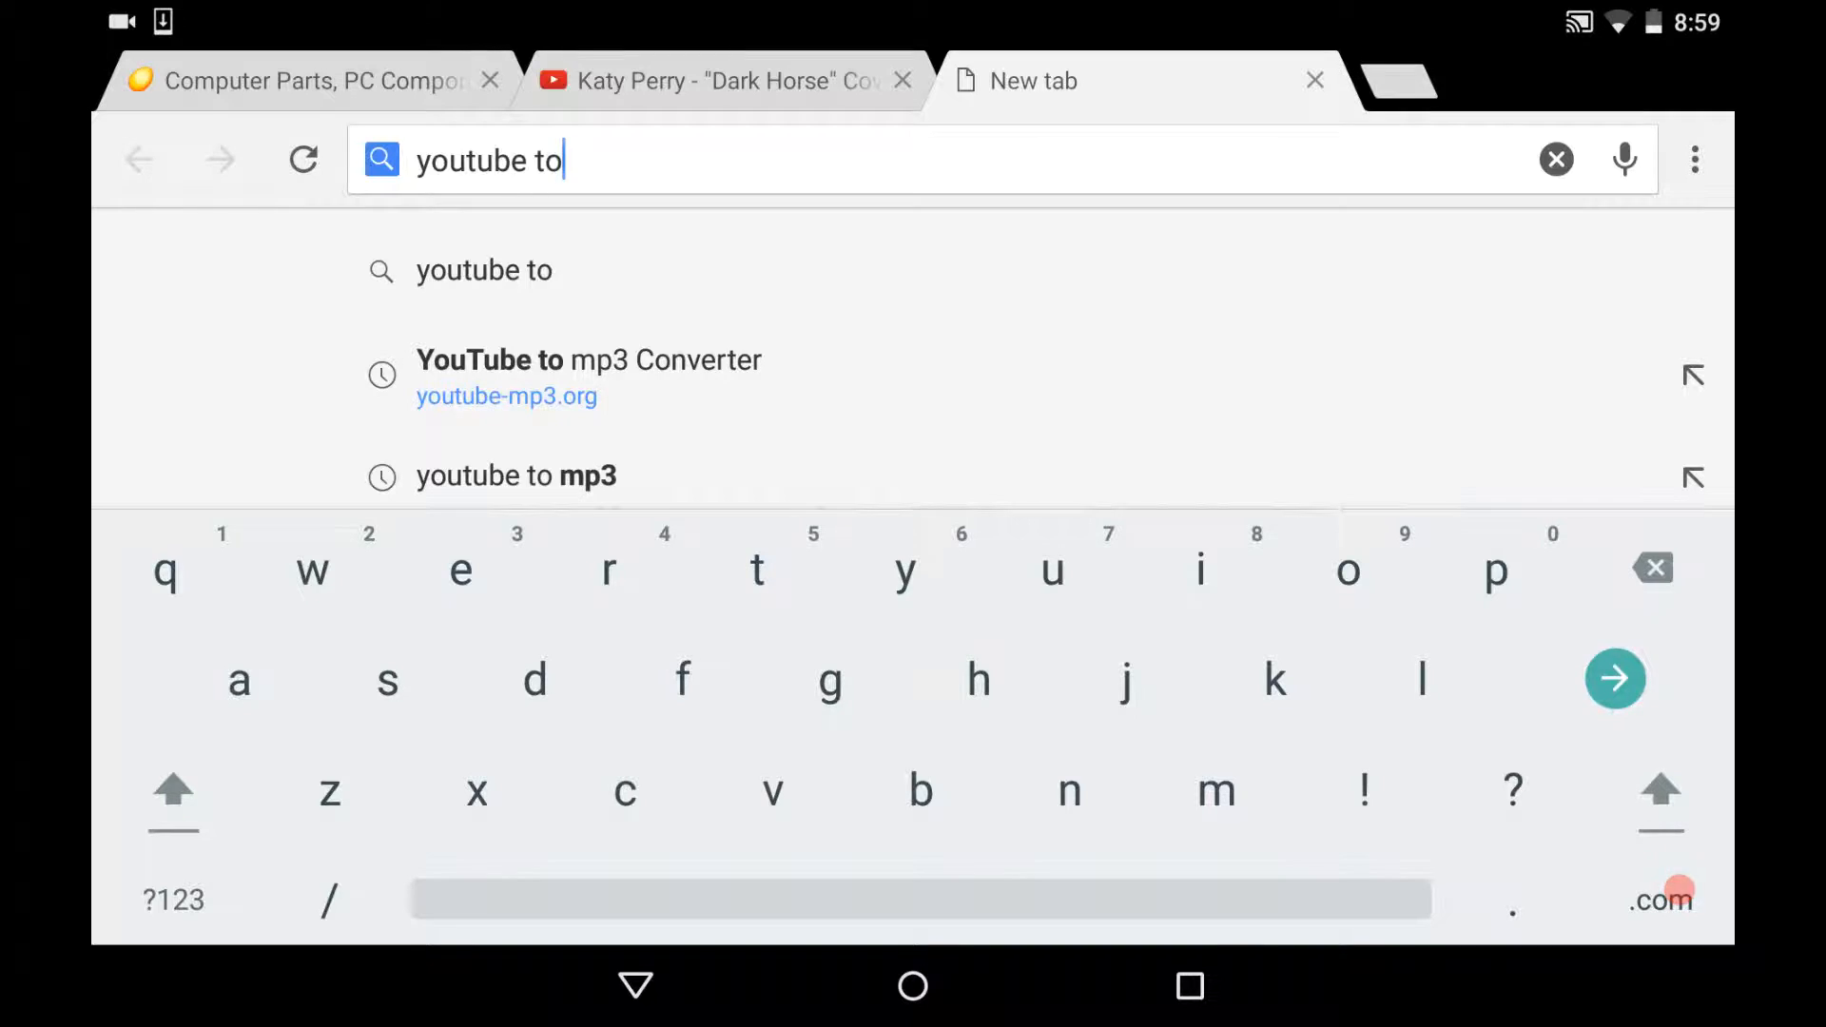
click(506, 375)
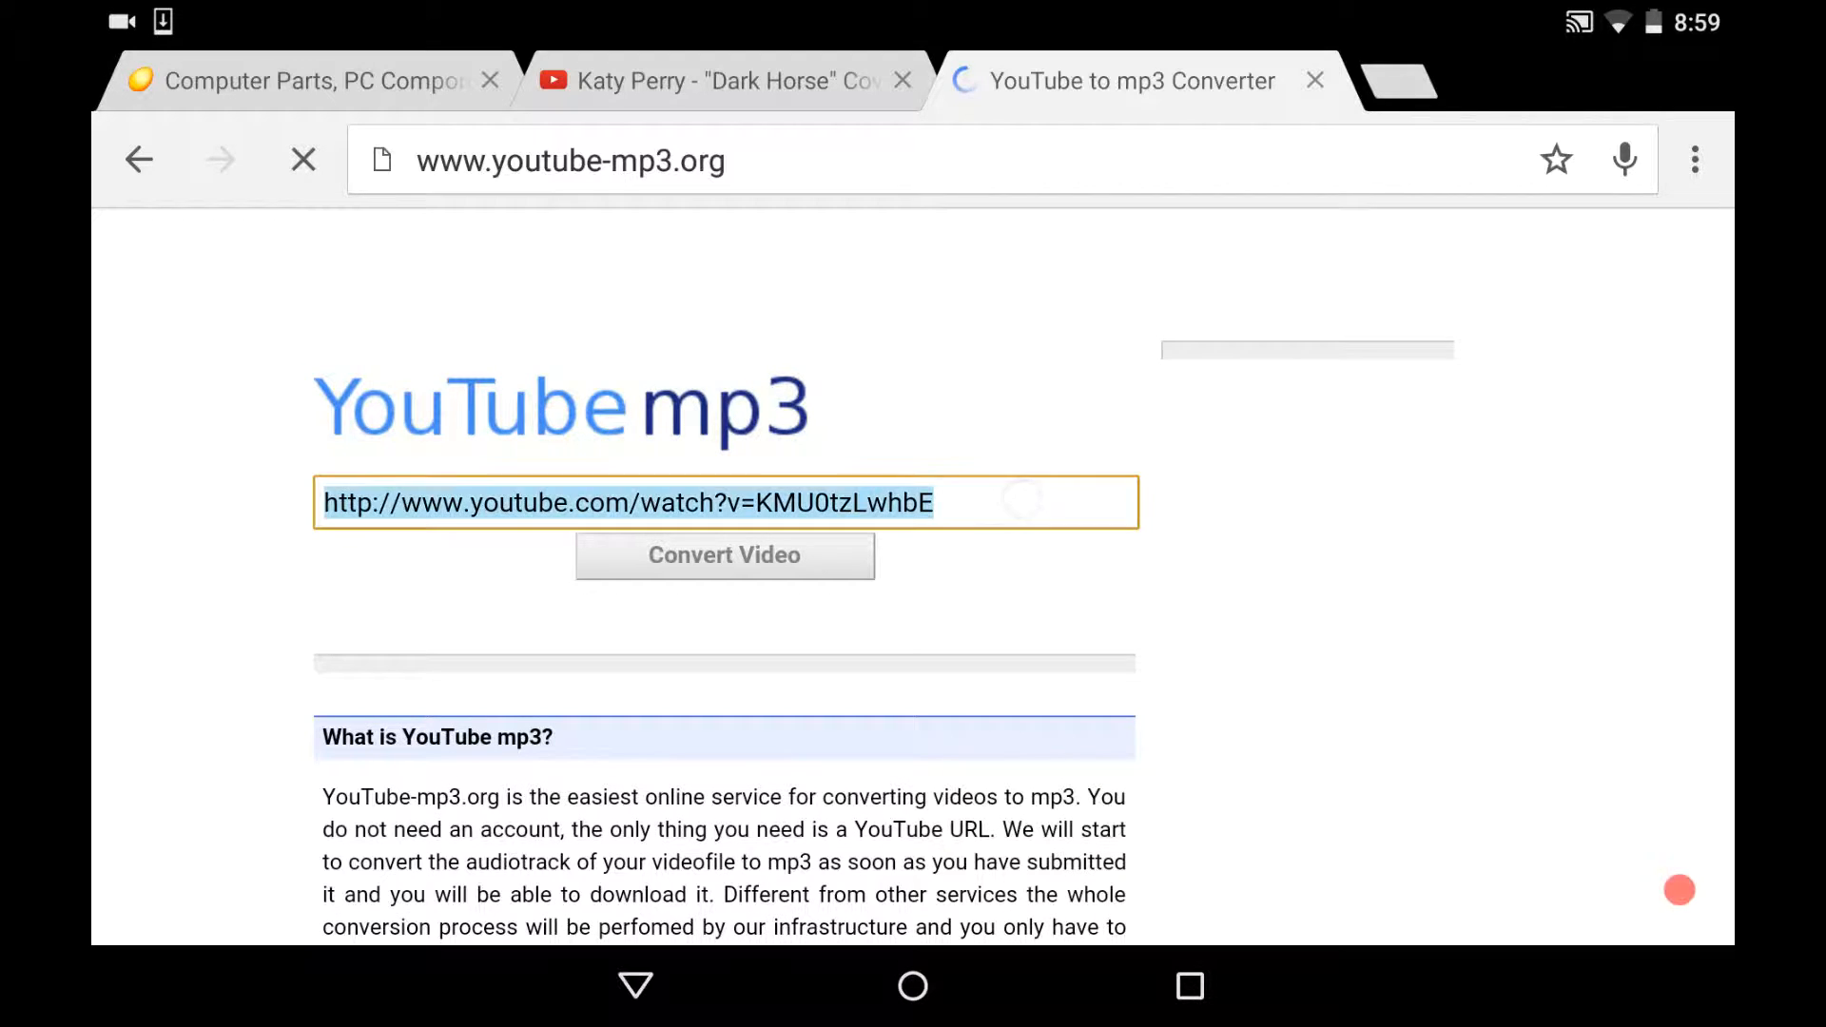
click(666, 502)
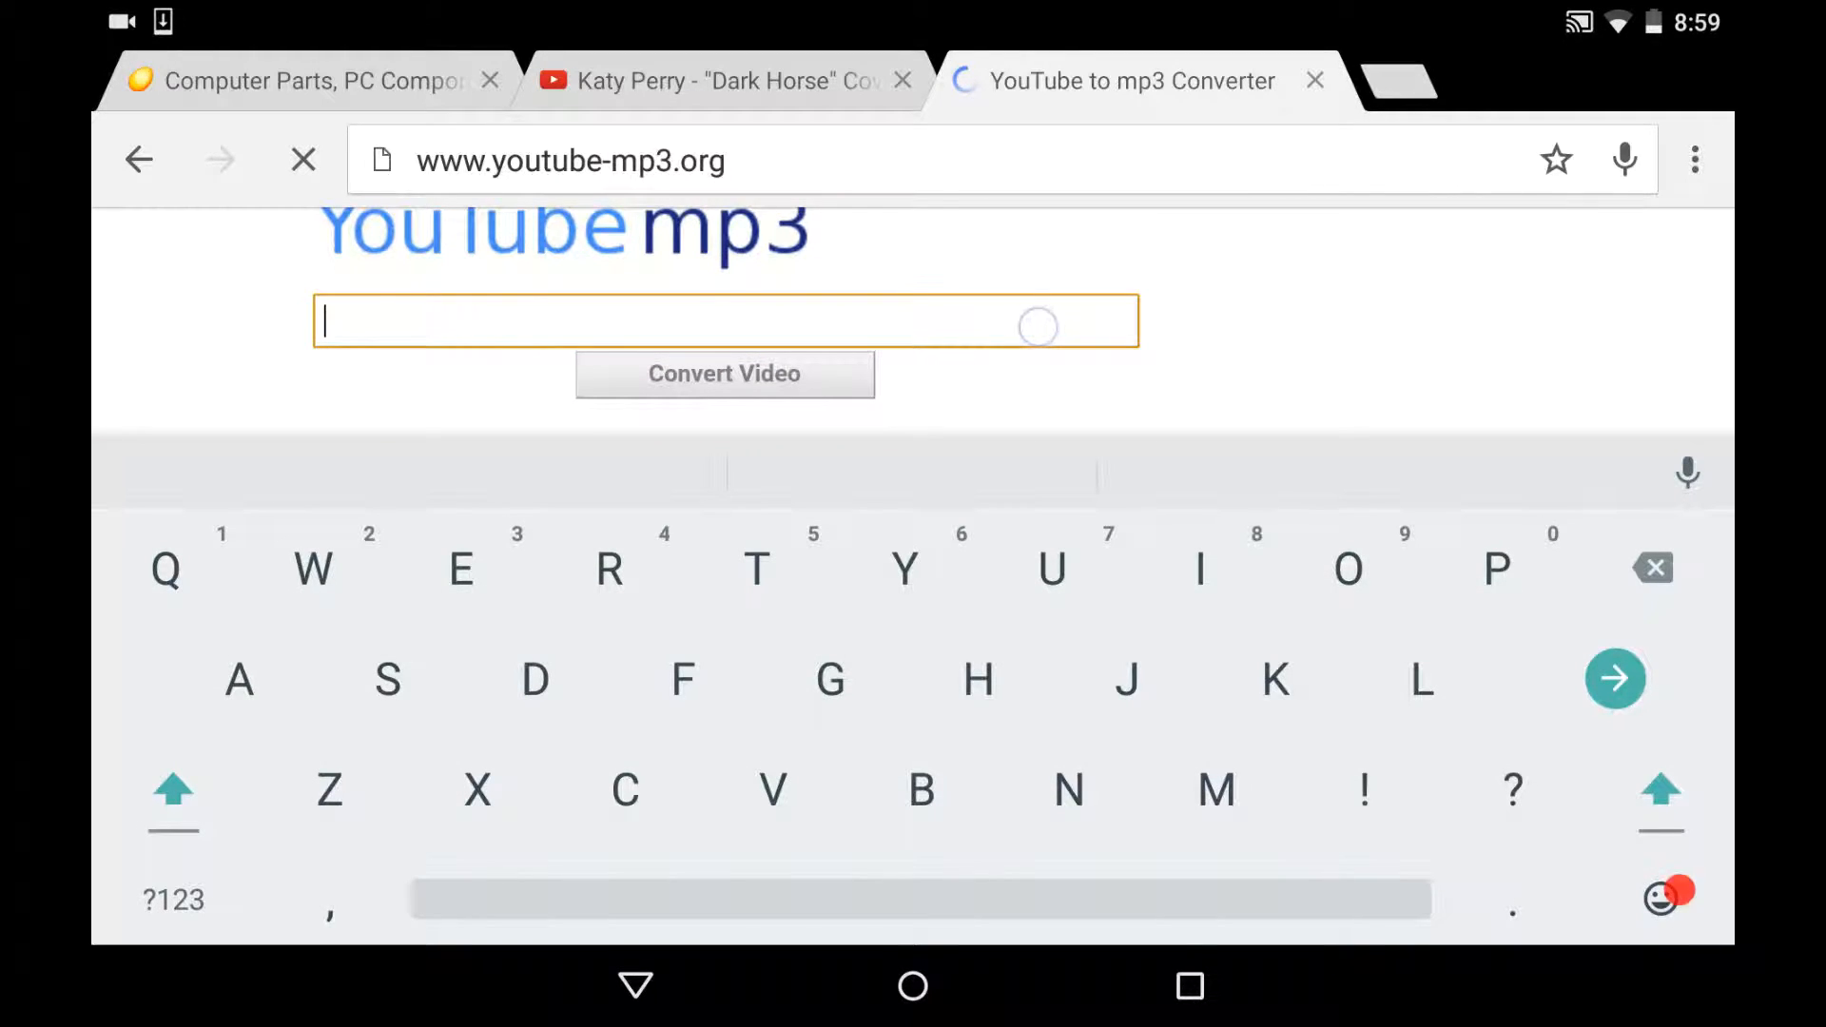
text(https://www.youtube.com/watch?v=cKVknRFEhpc)
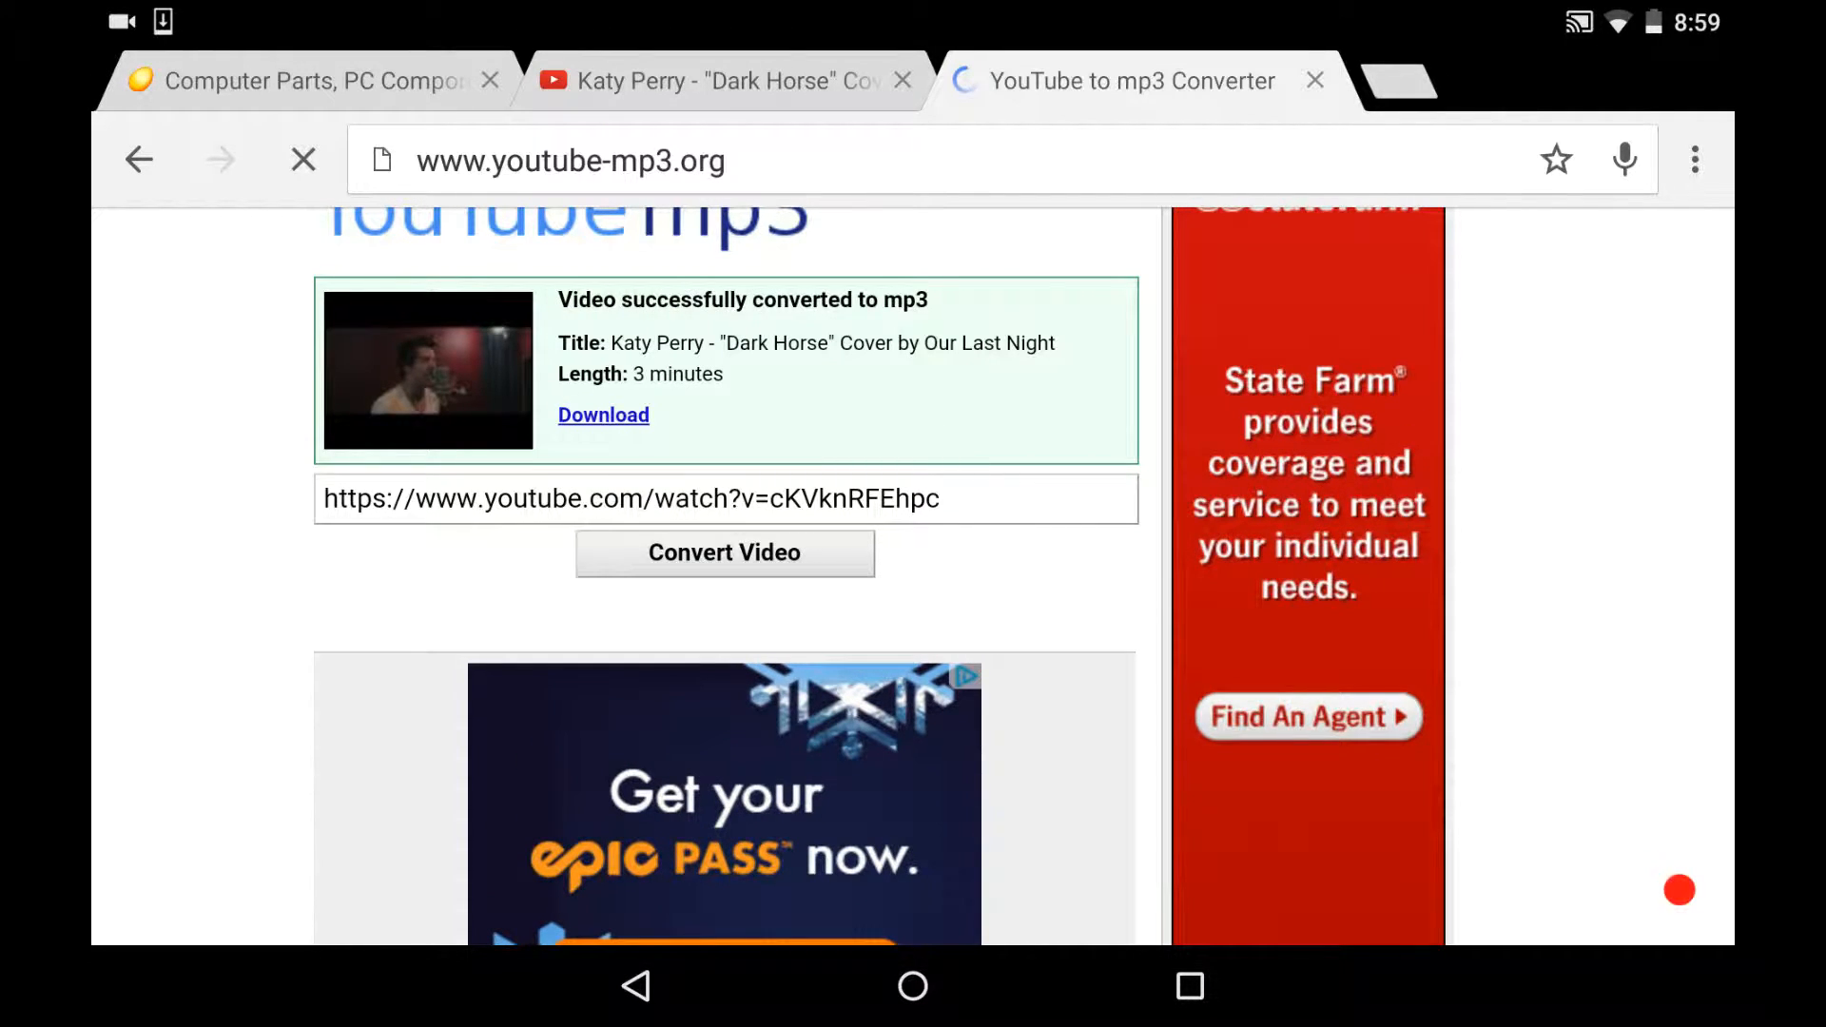
click(603, 415)
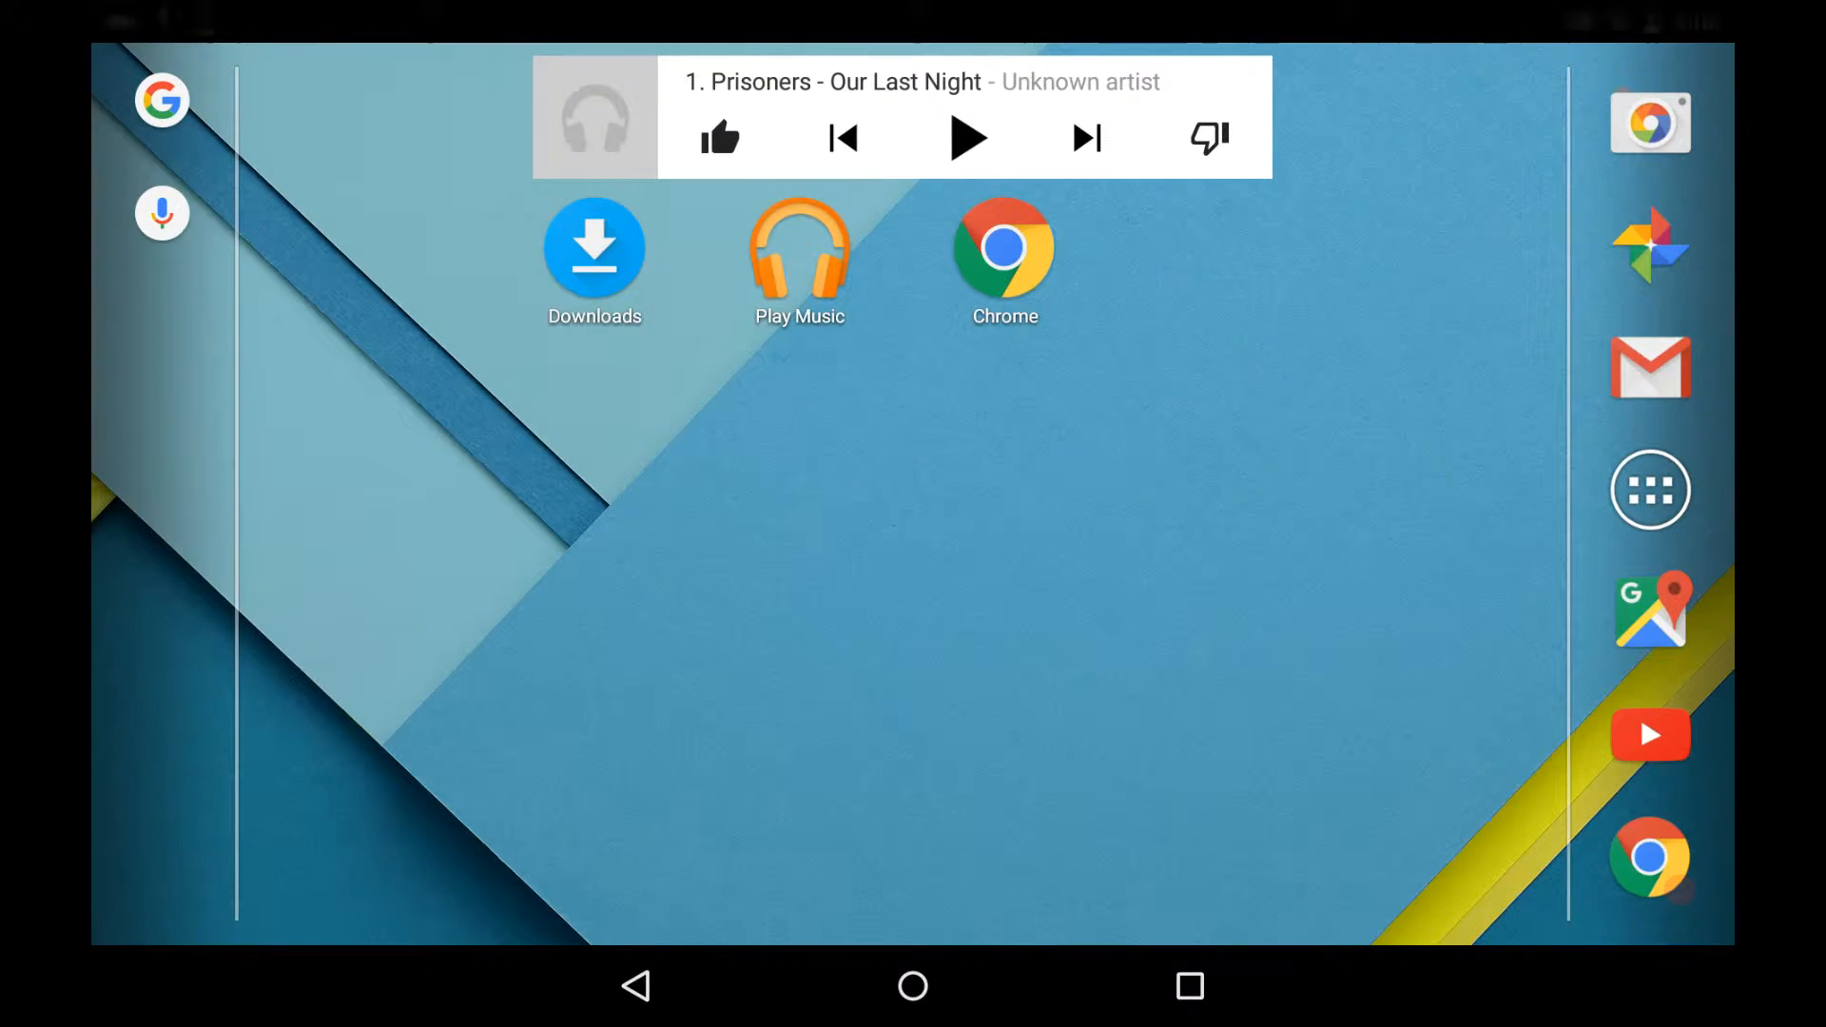
Review the downloaded files list, scanning the Our Last Night mp3s.
click(594, 247)
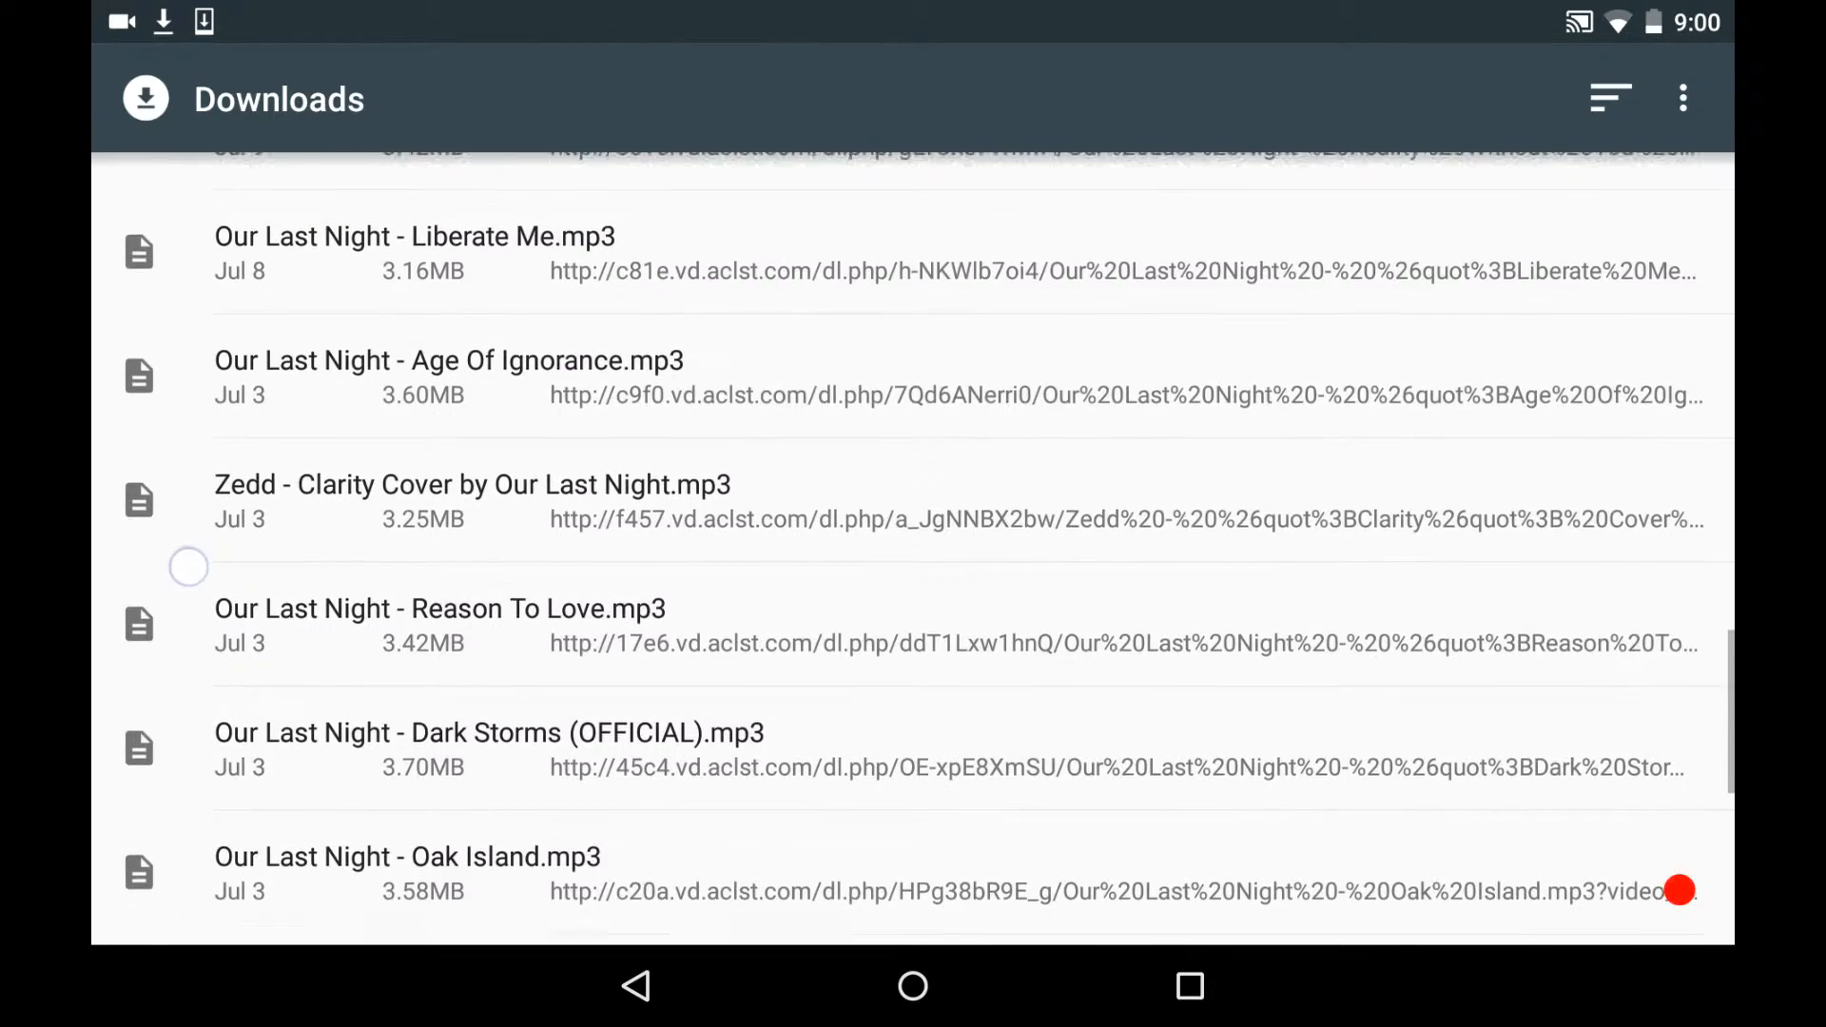
scroll(down, 3)
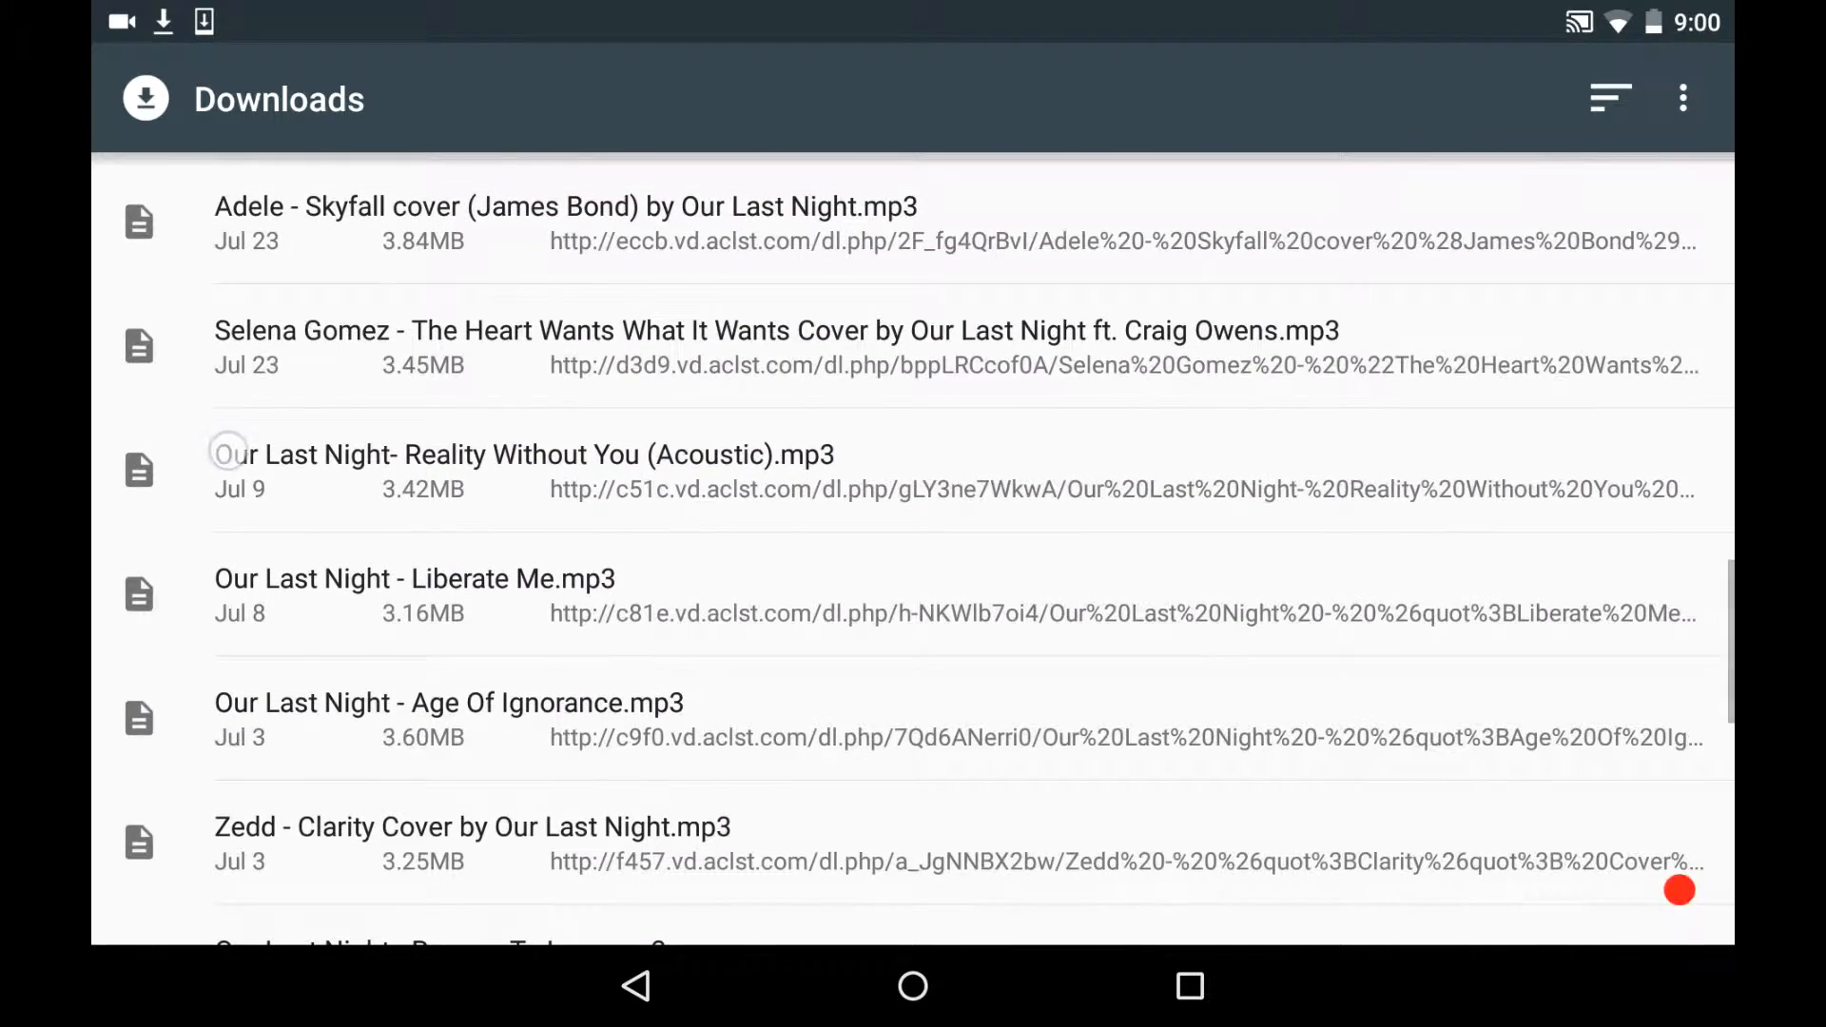
scroll(down, 3)
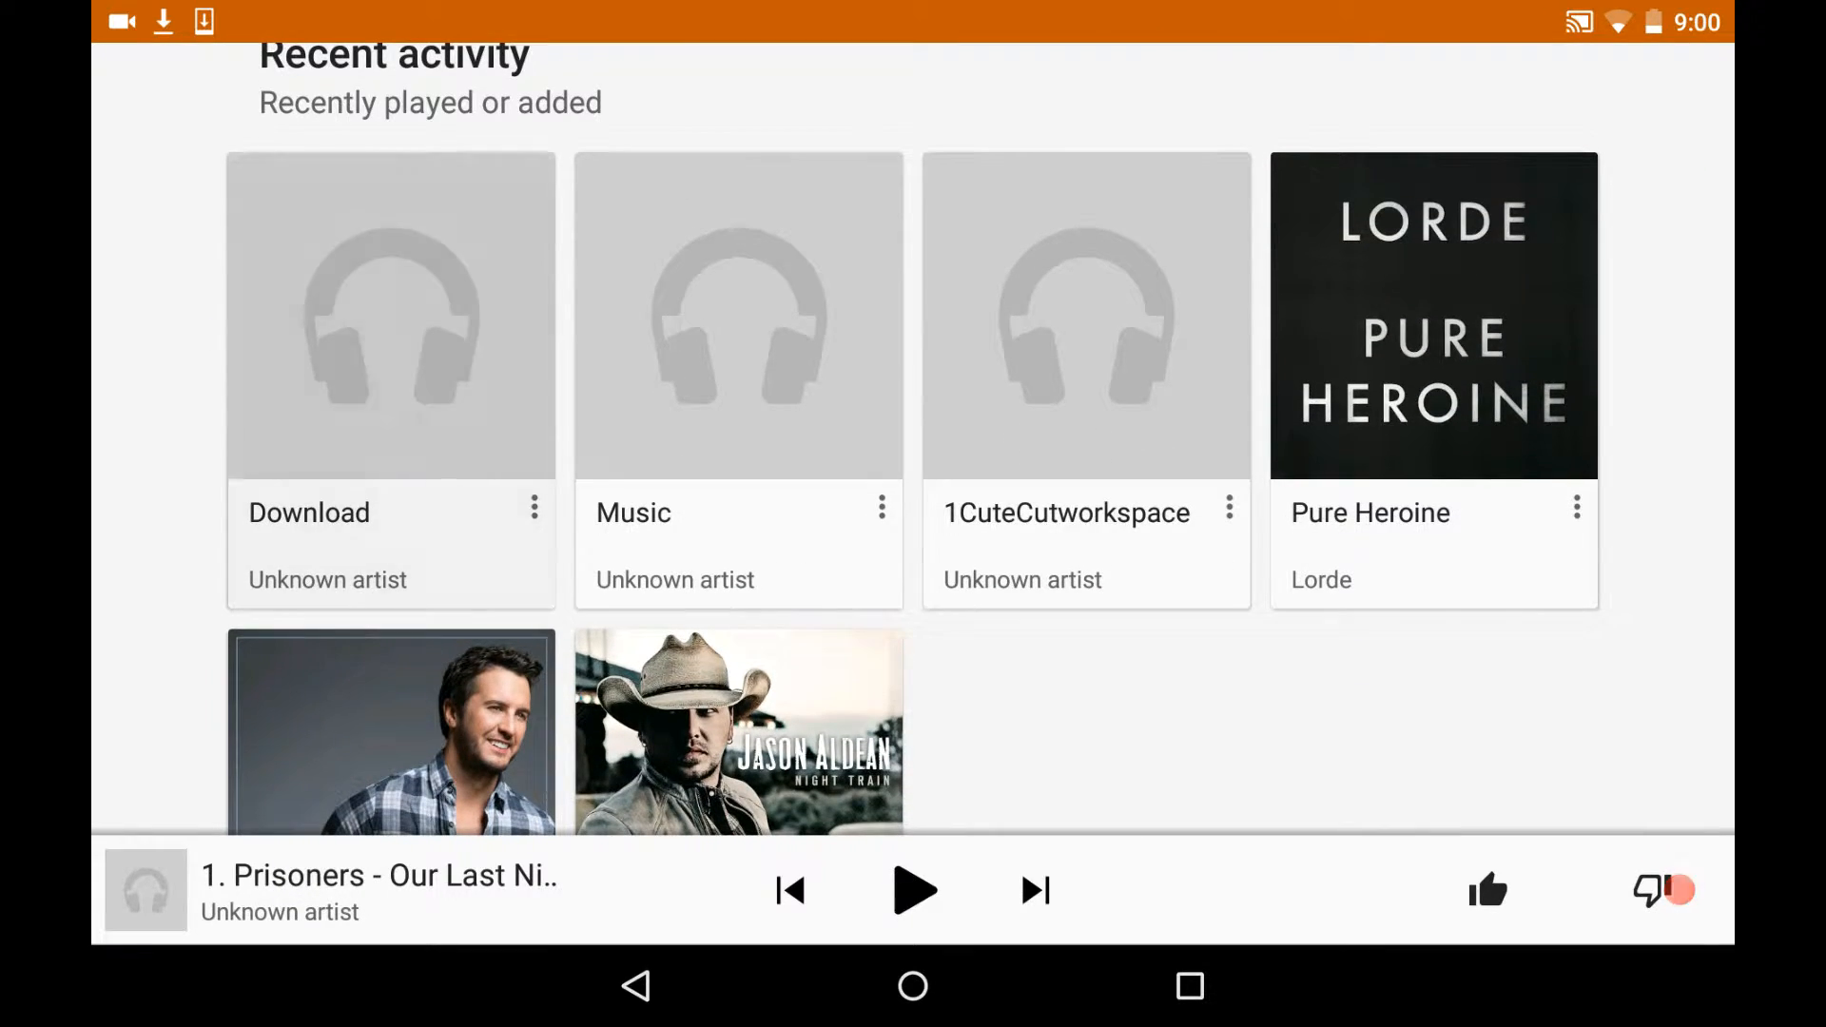
Locate Katy Perry - Dark Horse Cover within the Download playlist's 31 songs.
click(390, 315)
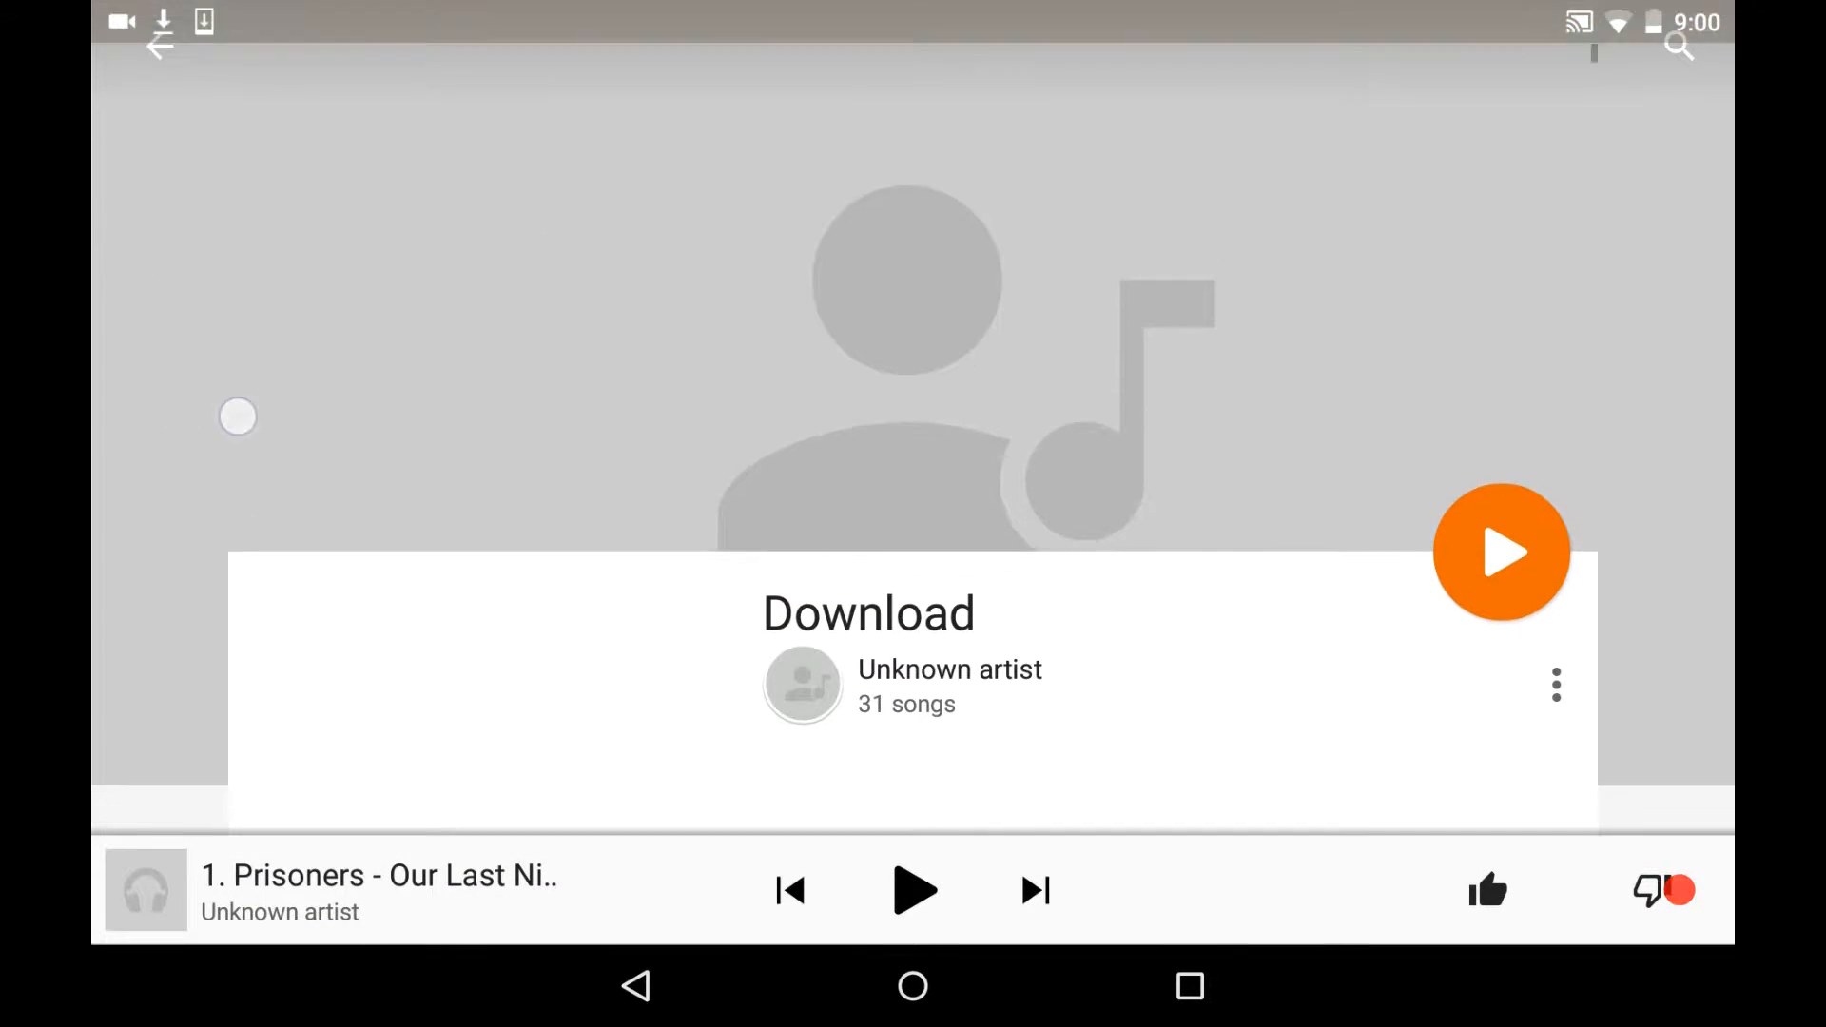
scroll(down, 3)
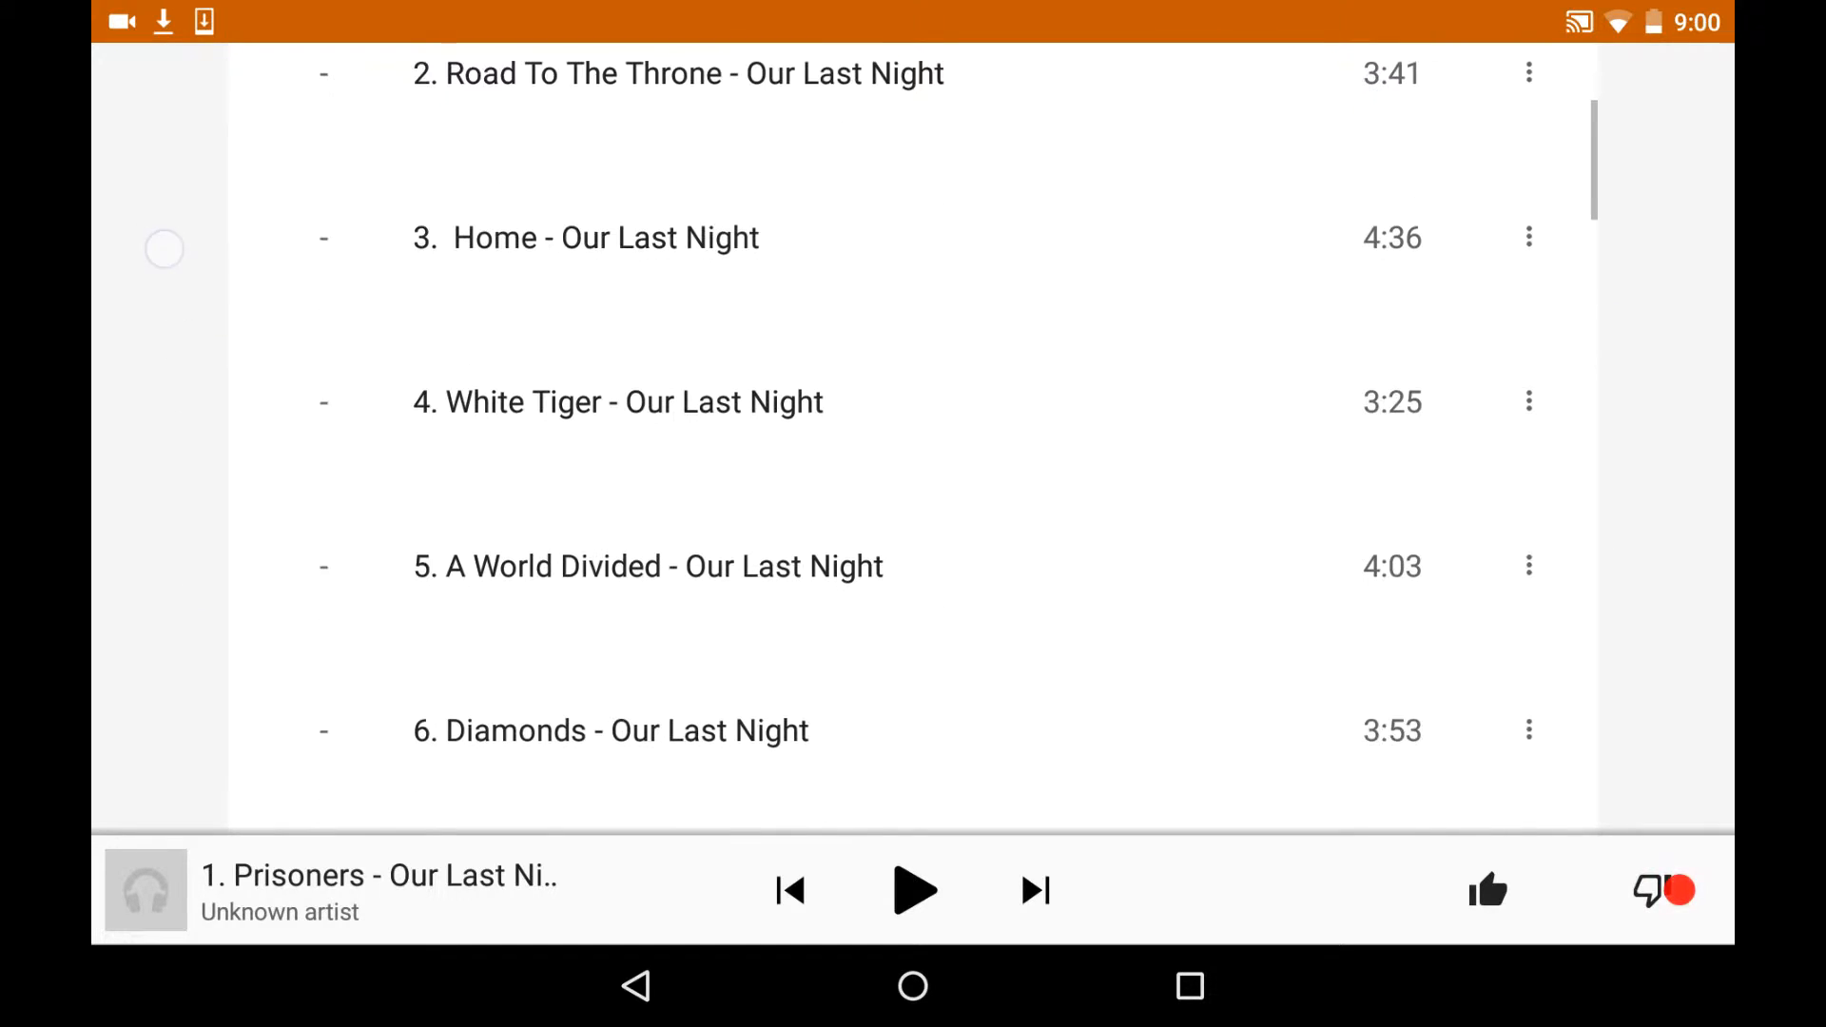
scroll(down, 3)
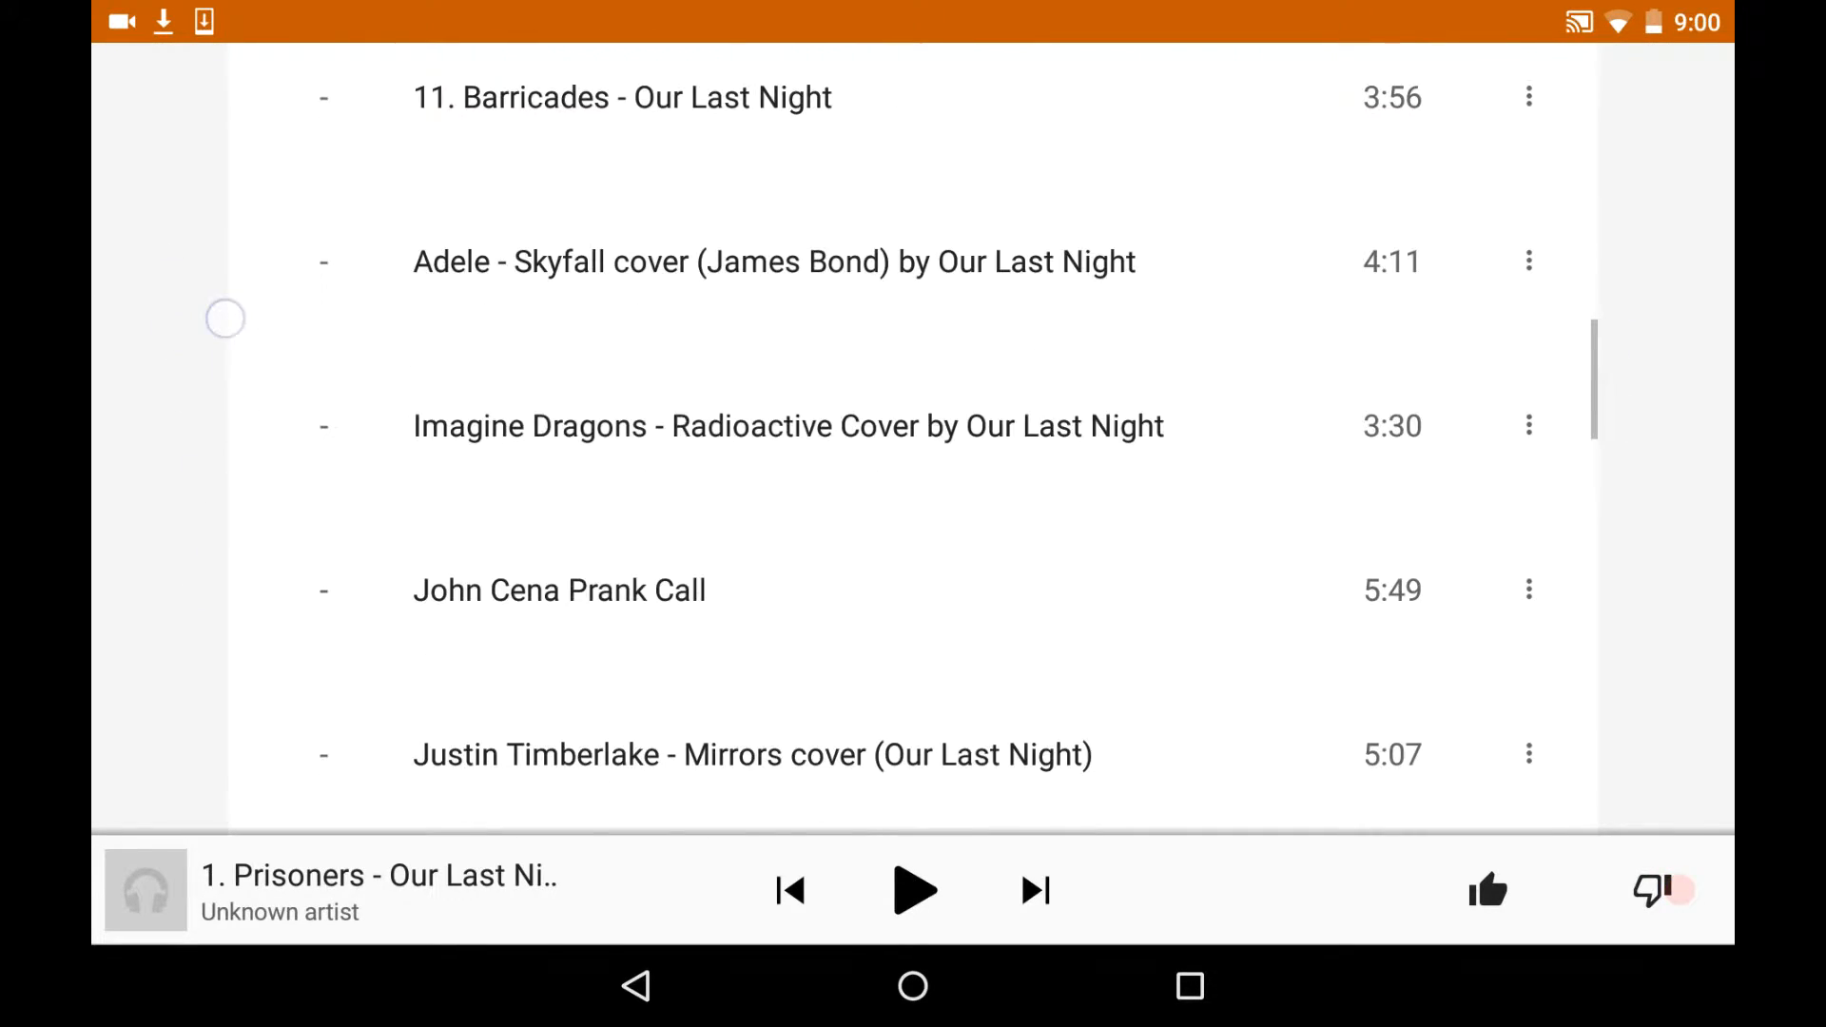
scroll(down, 3)
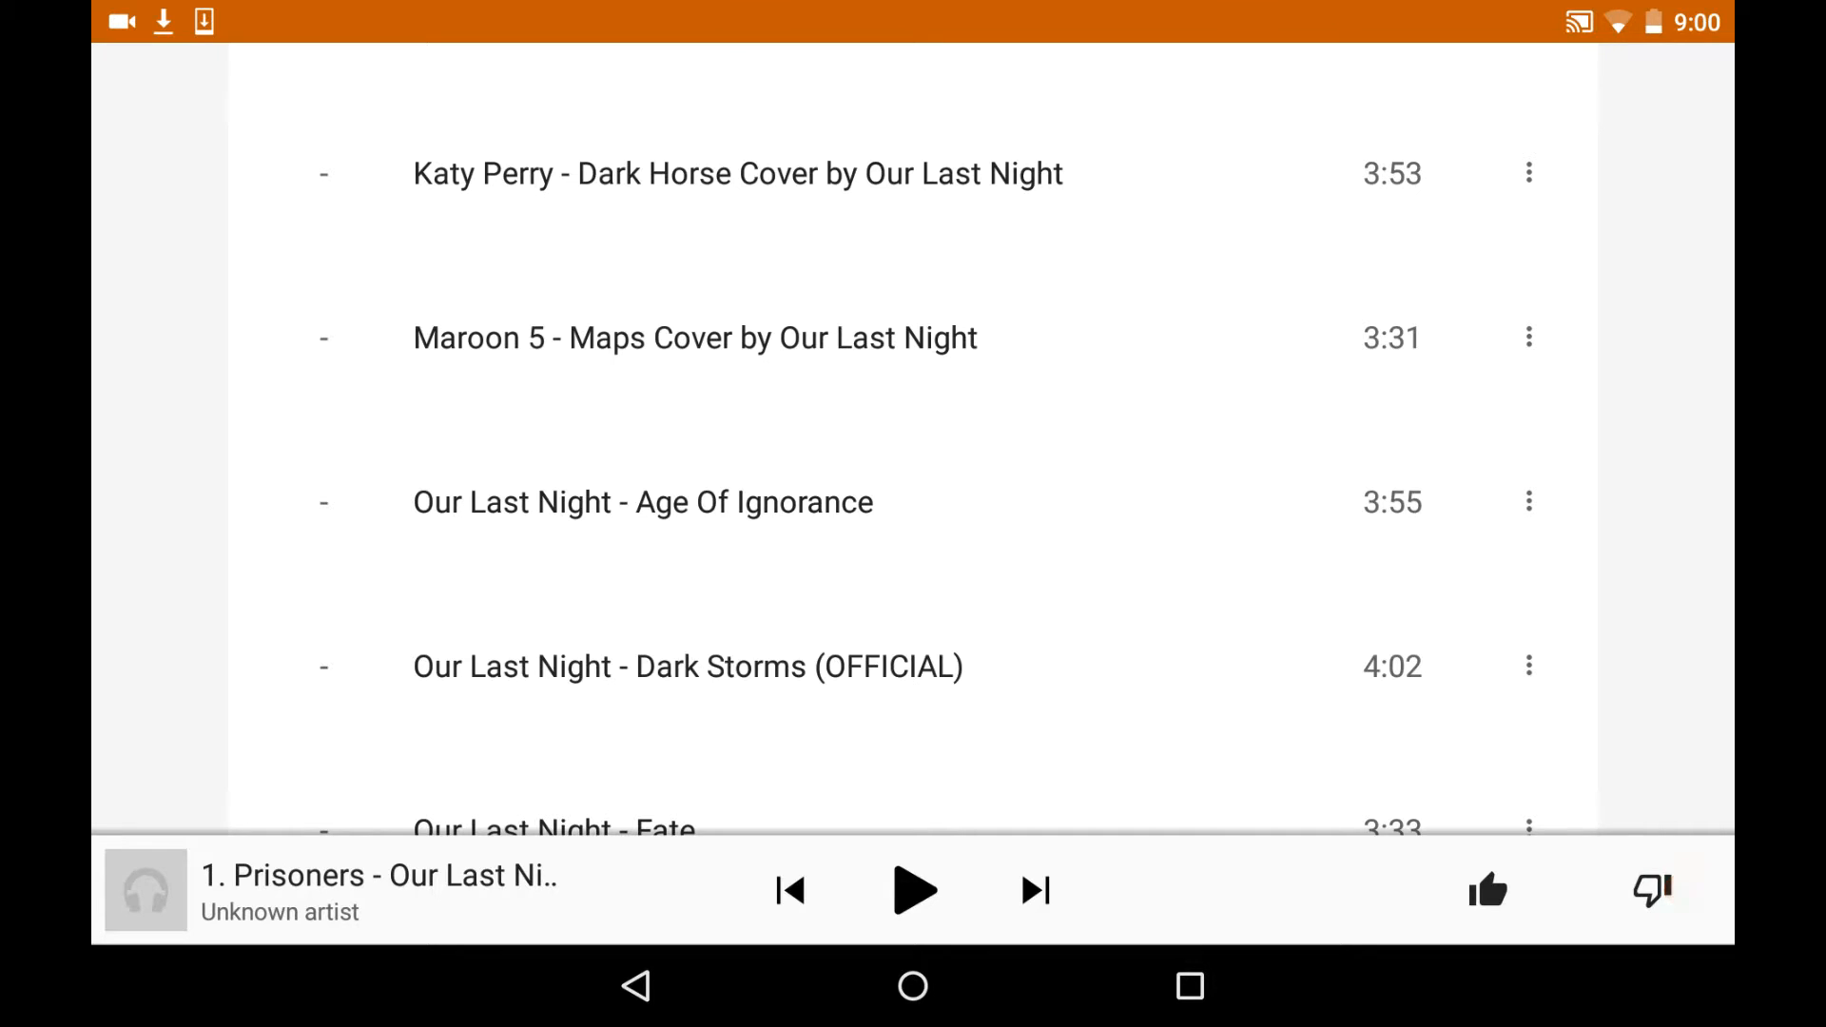
click(1648, 891)
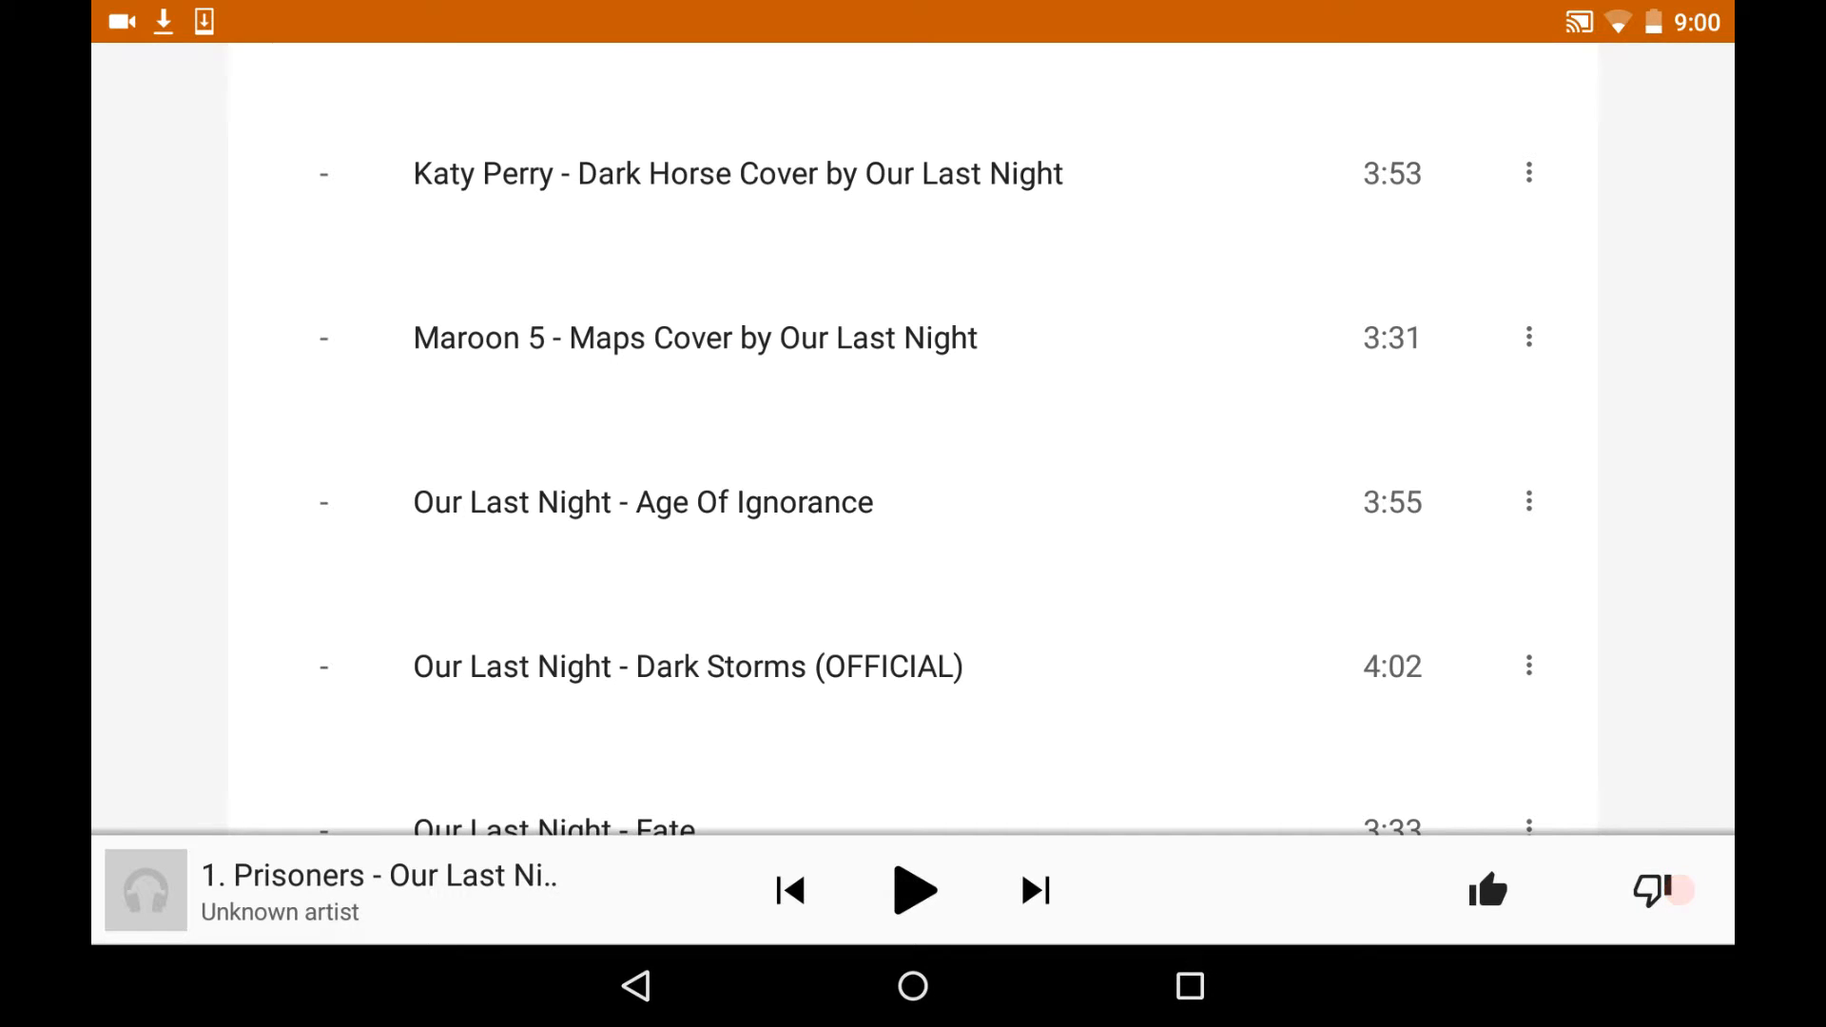